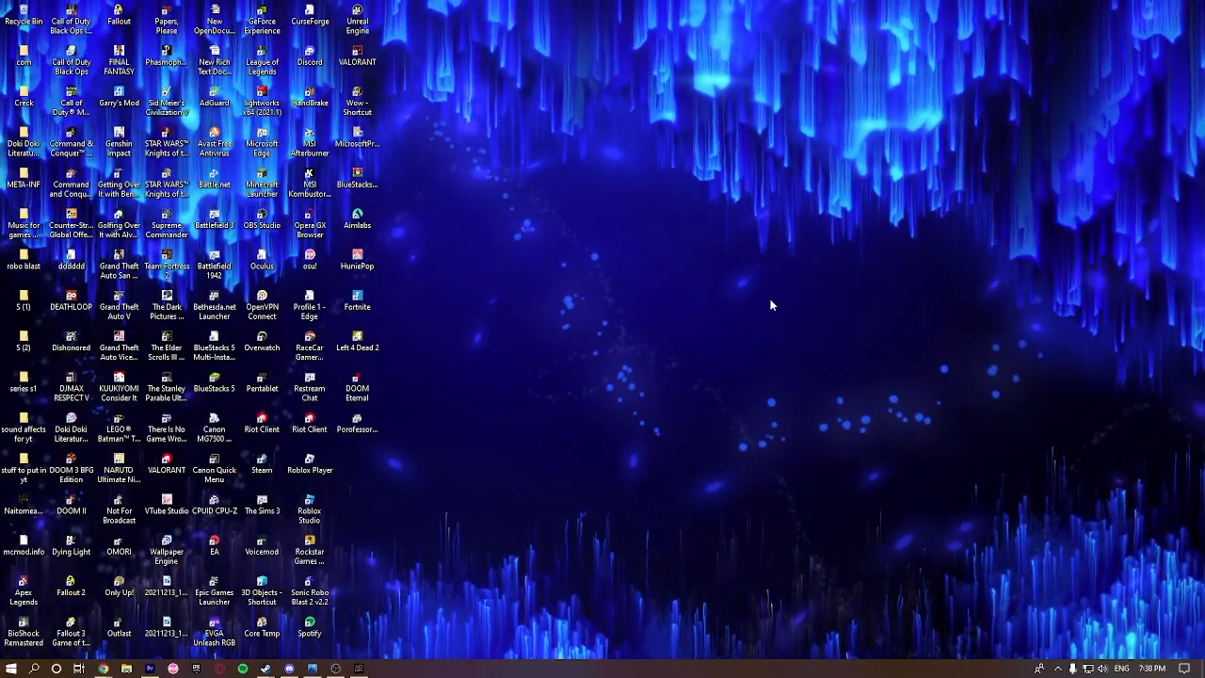
pyautogui.moveTo(205, 655)
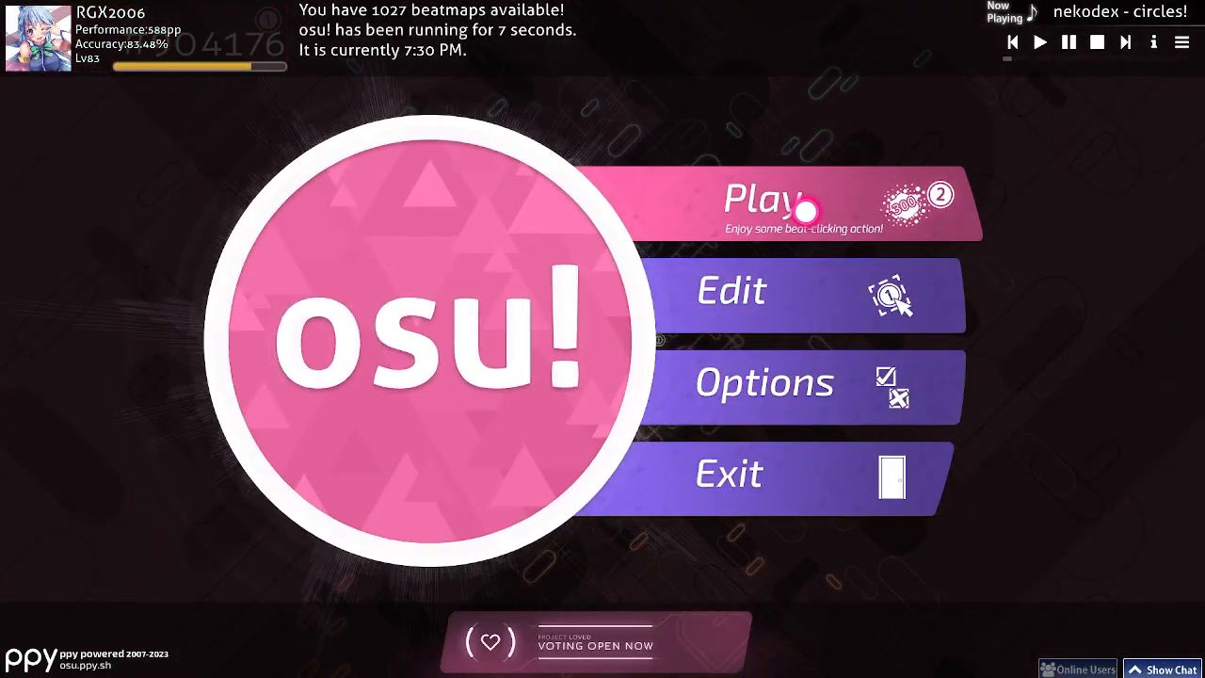
# Leave the osu! main menu via Play and start a beatmap
pyautogui.click(771, 204)
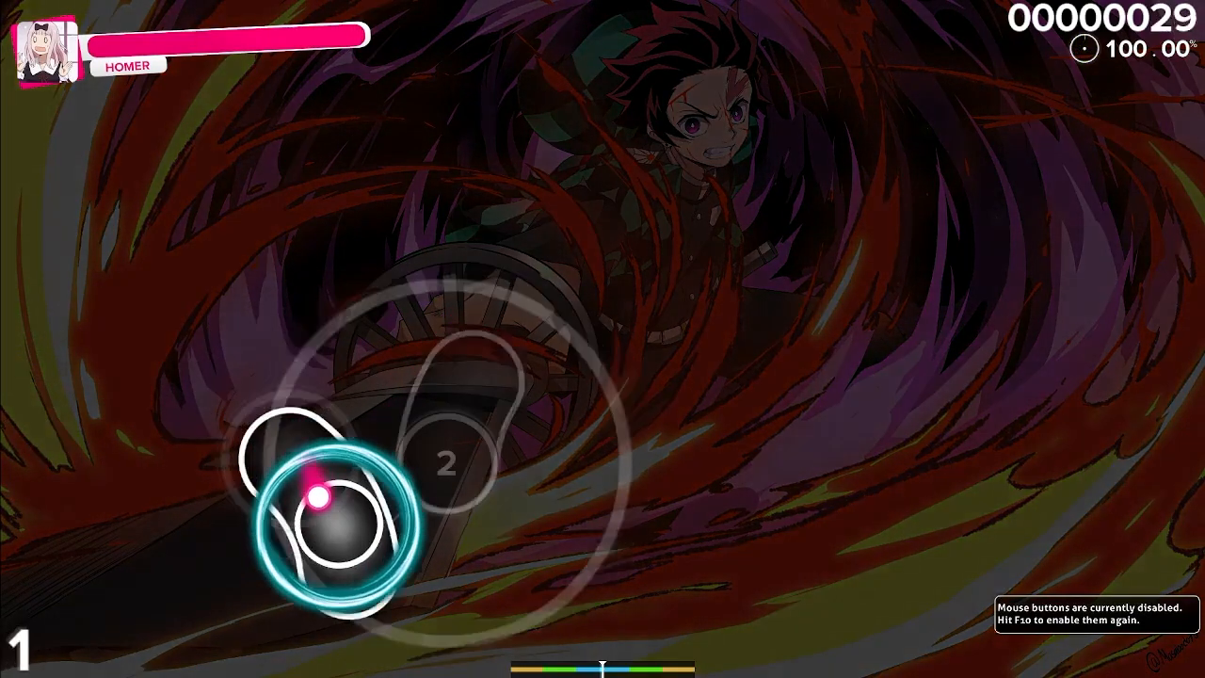